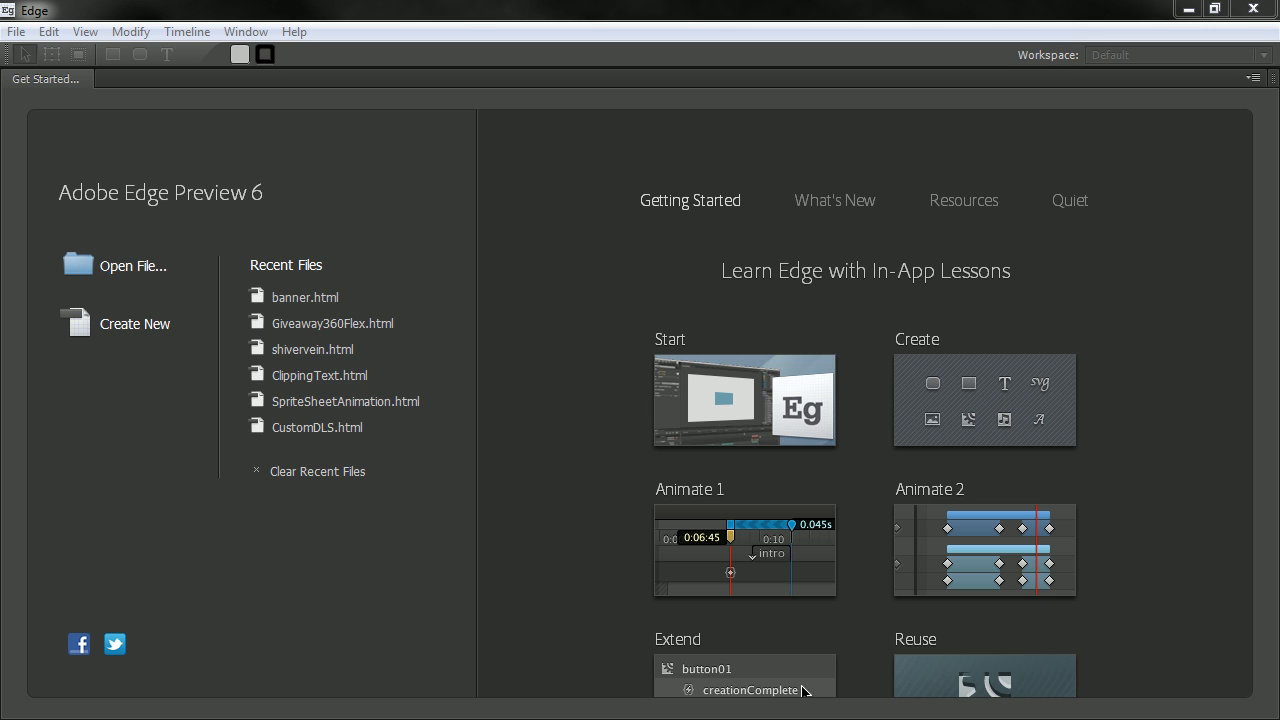
Switch the Get Started welcome screen to its What's New overview of Preview 6 features
{"action": "left_click", "coordinate": [834, 200]}
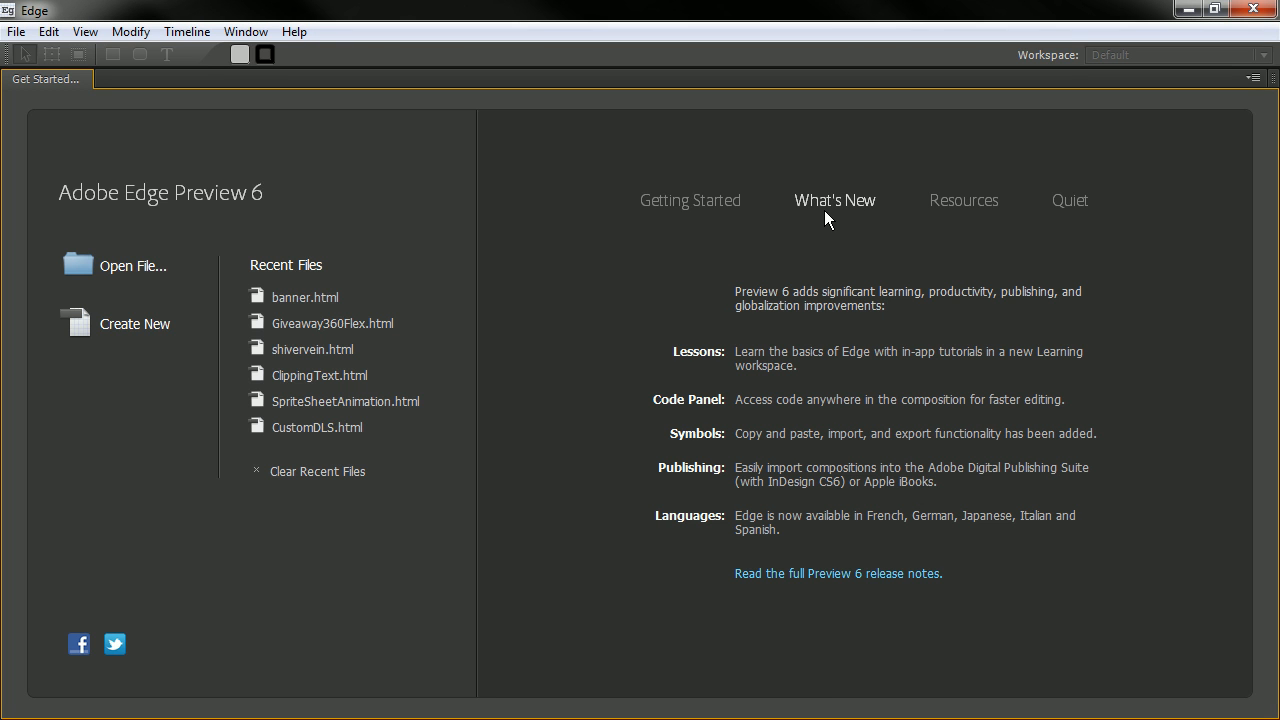
{"action": "left_click", "coordinate": [135, 323]}
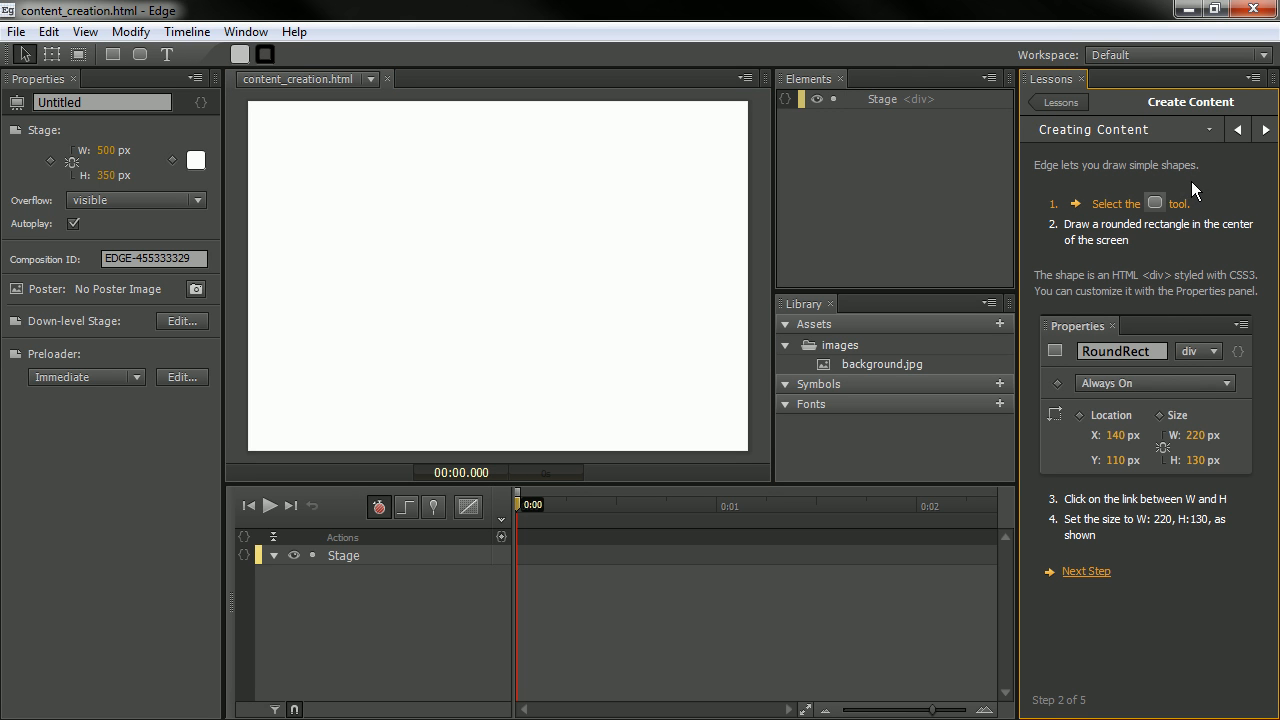
{"action": "mouse_move", "coordinate": [10, 12]}
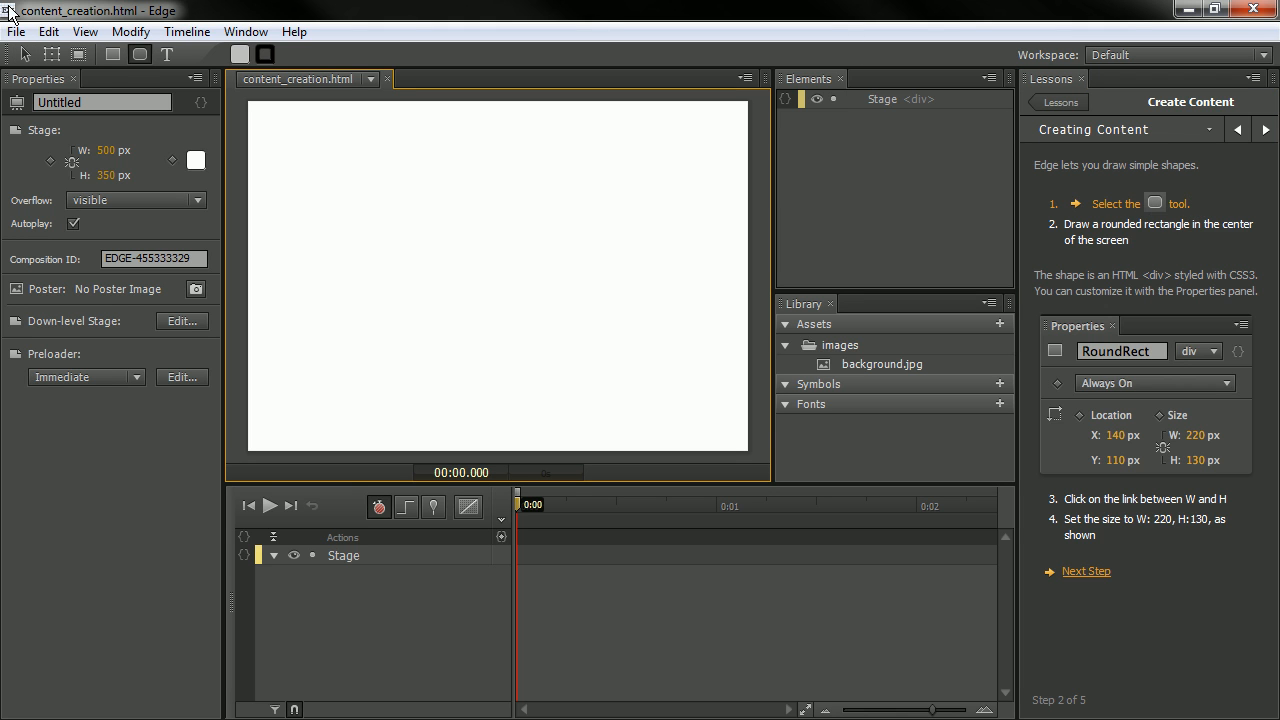
{"action": "left_click", "coordinate": [245, 31]}
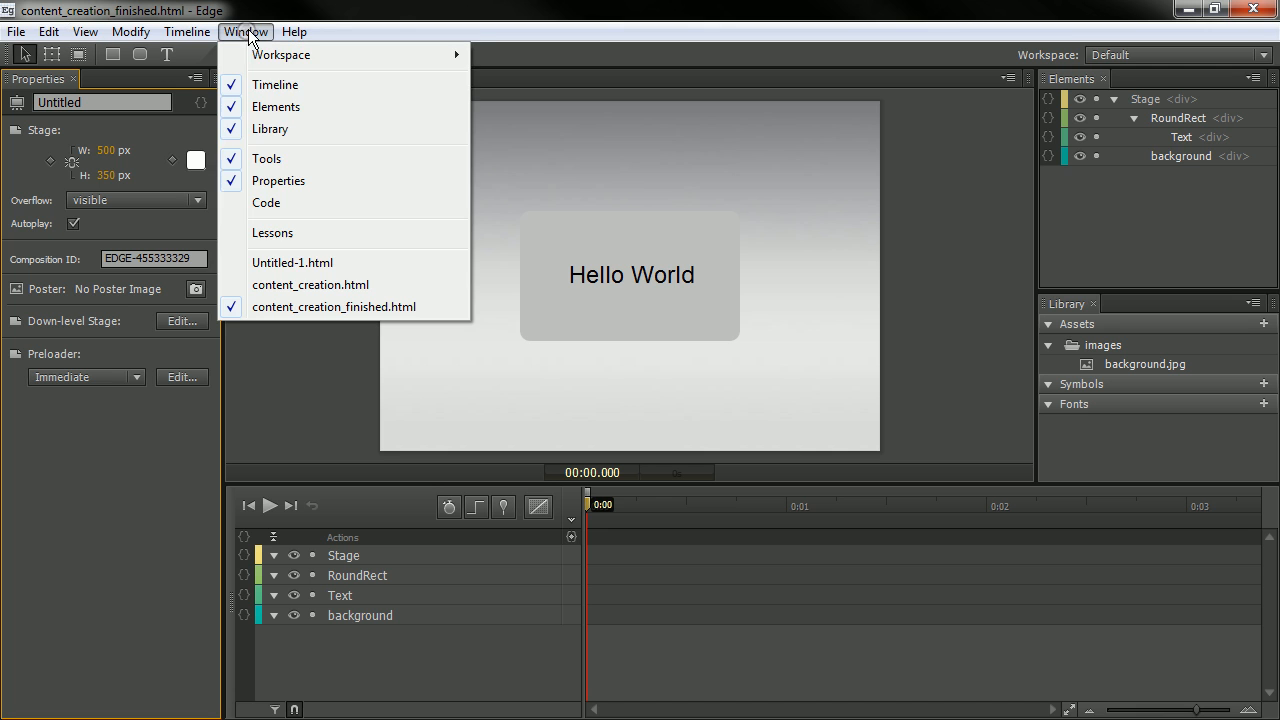